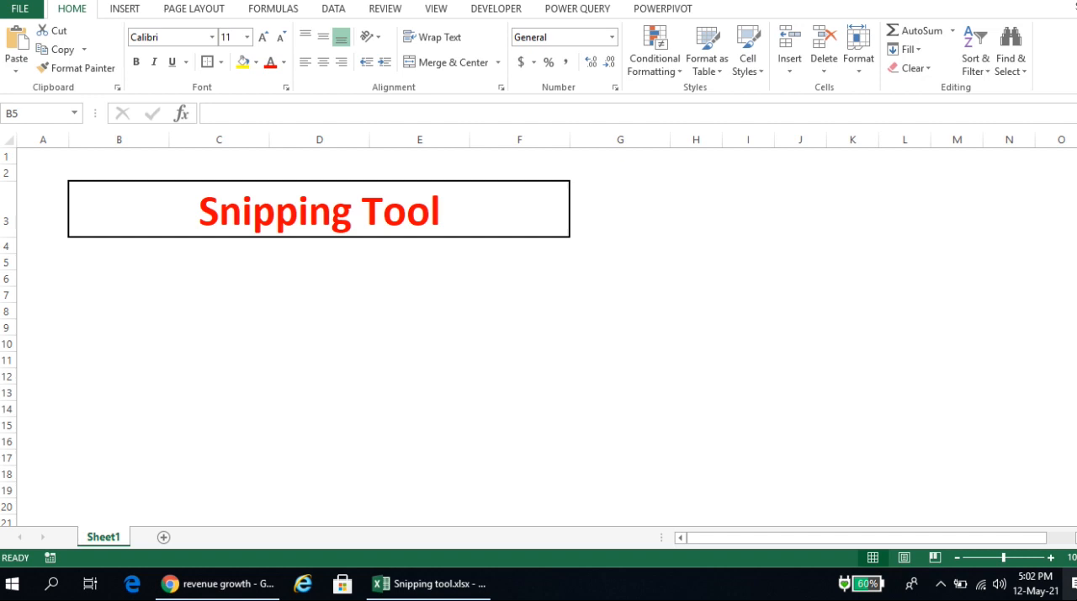
mouse_move(1037, 525)
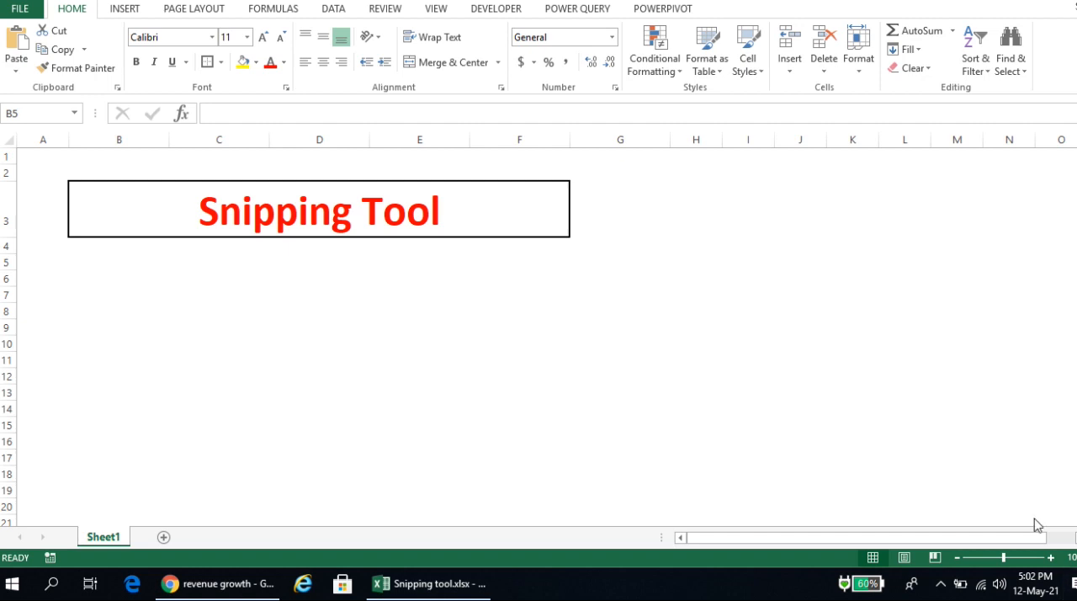
Switch from Excel to Chrome's revenue growth image results with the S&P 500 chart previewed
left_click(217, 583)
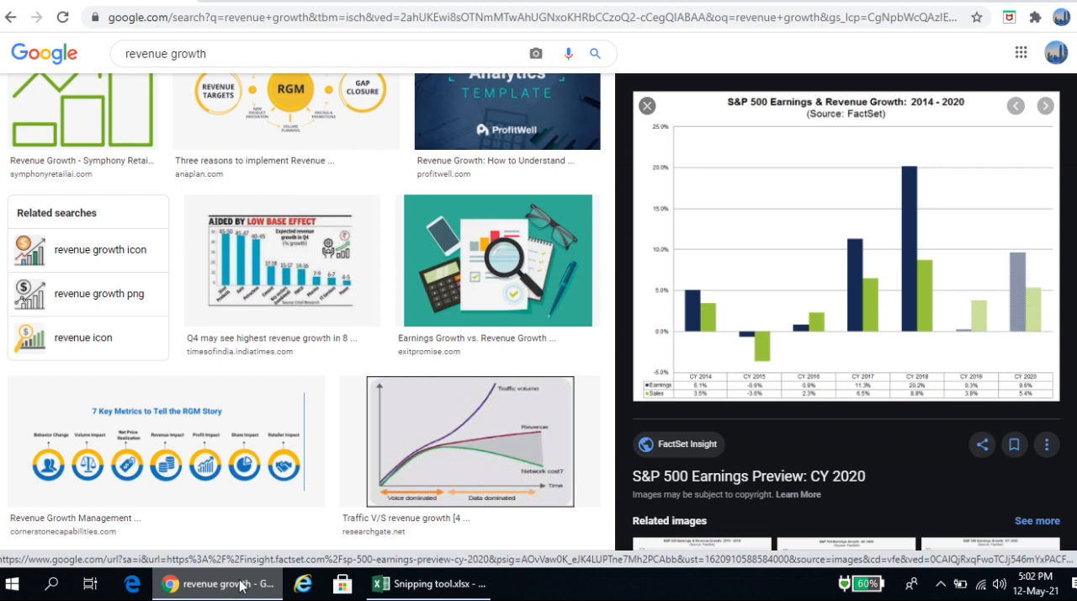
mouse_move(380, 282)
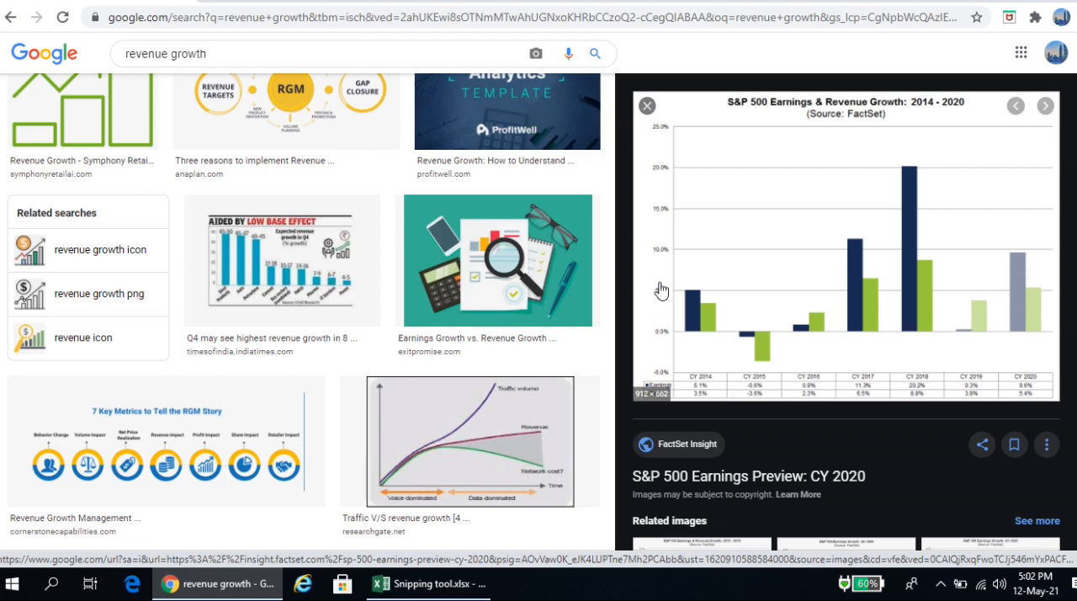
mouse_move(792, 233)
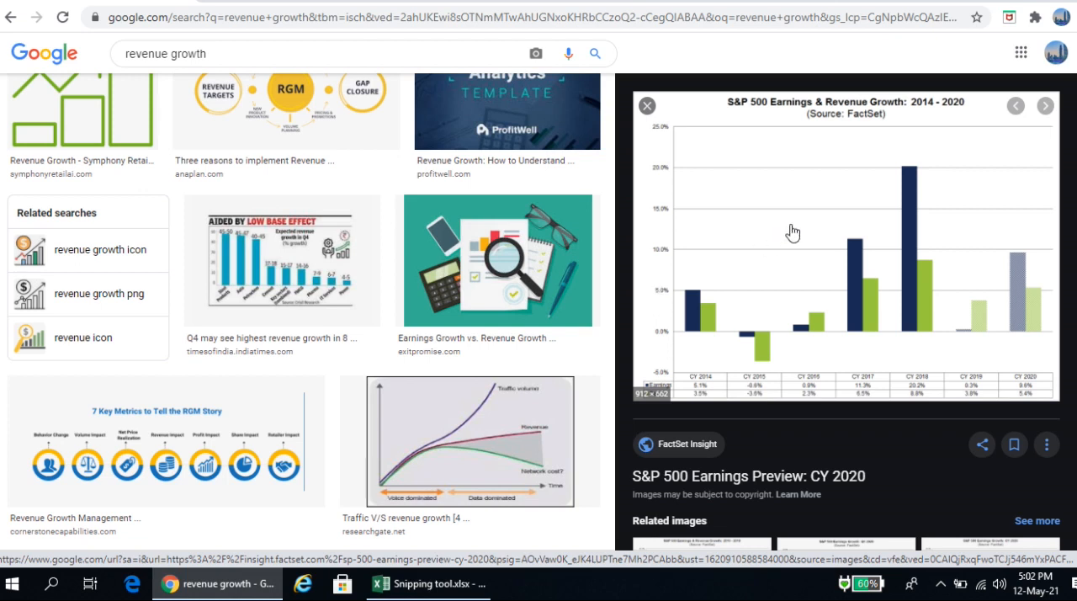
mouse_move(814, 245)
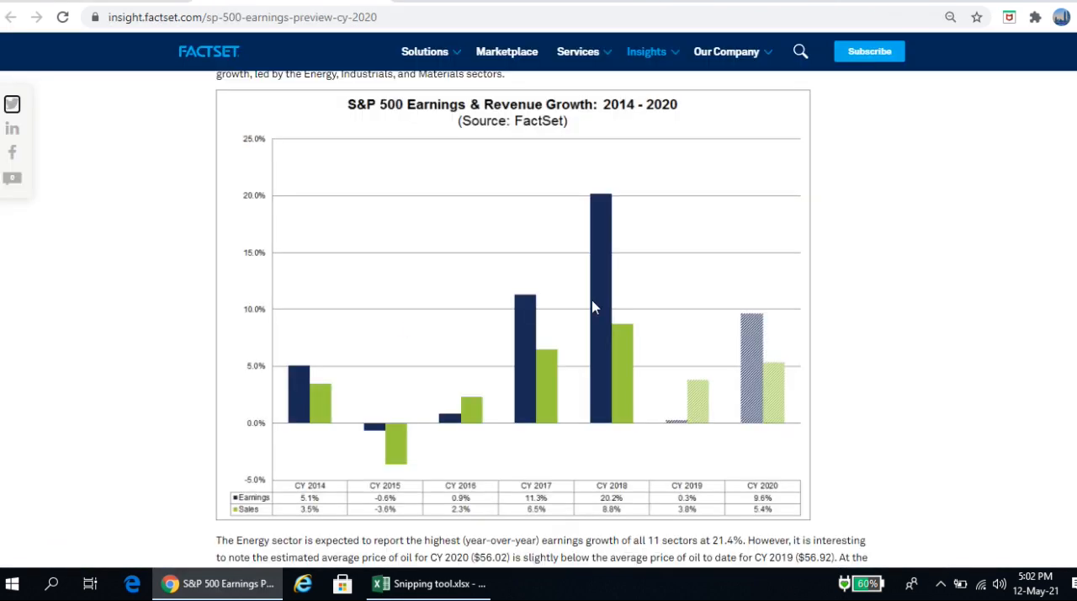
mouse_move(990, 256)
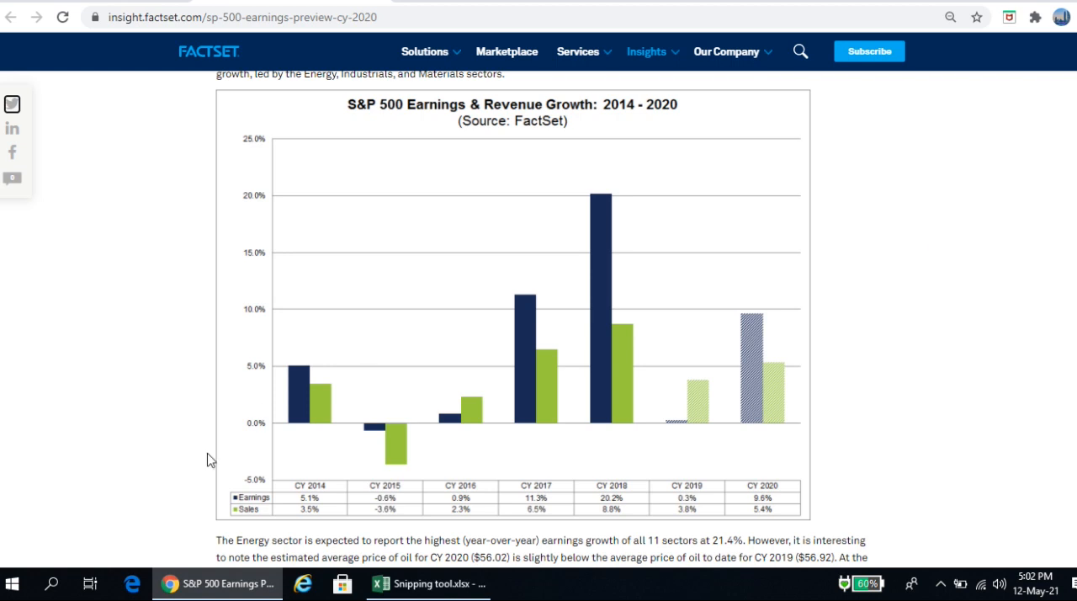
mouse_move(185, 495)
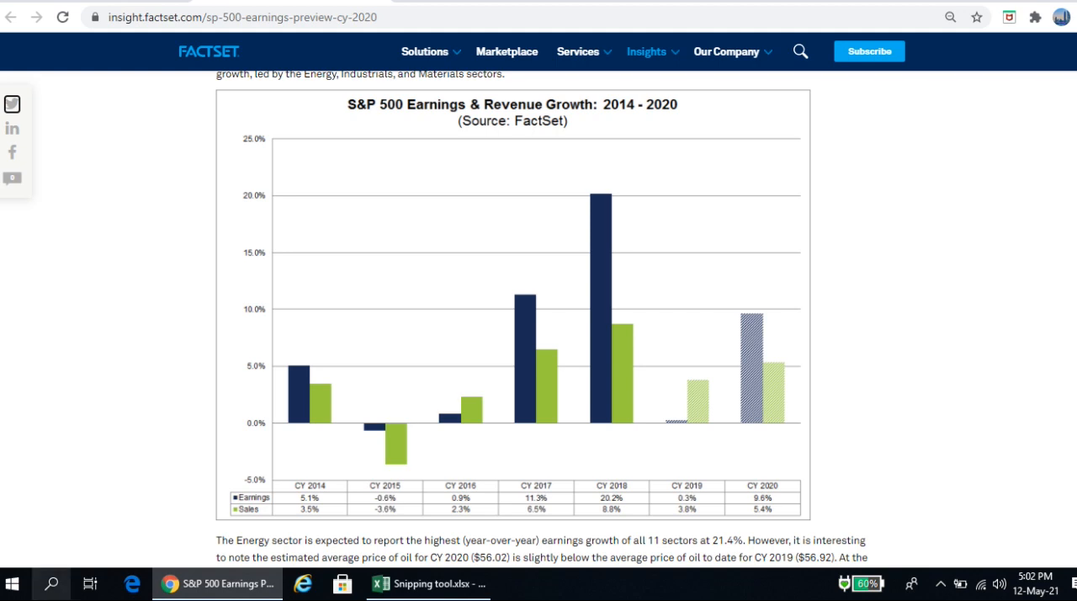
mouse_move(54, 583)
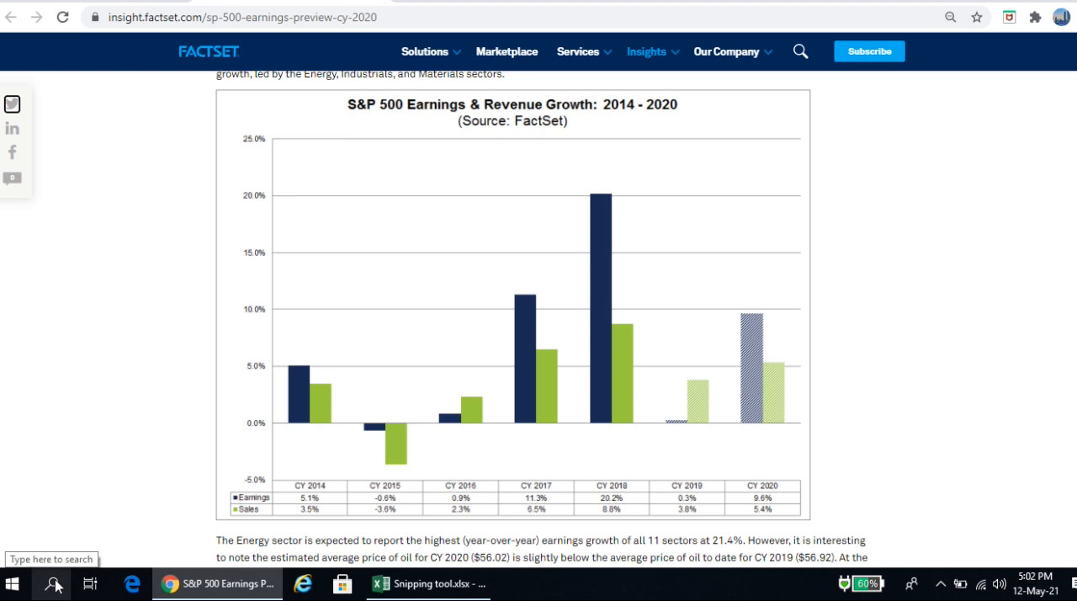
Launch Snipping Tool by searching 'snipping' from the Windows taskbar search
left_click(54, 582)
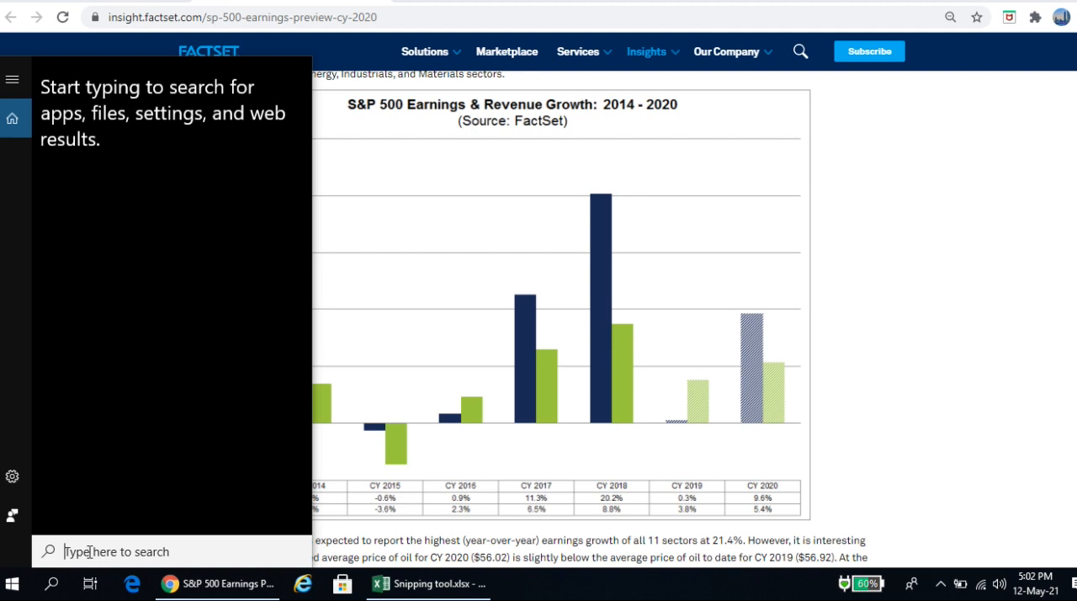
type("snipp")
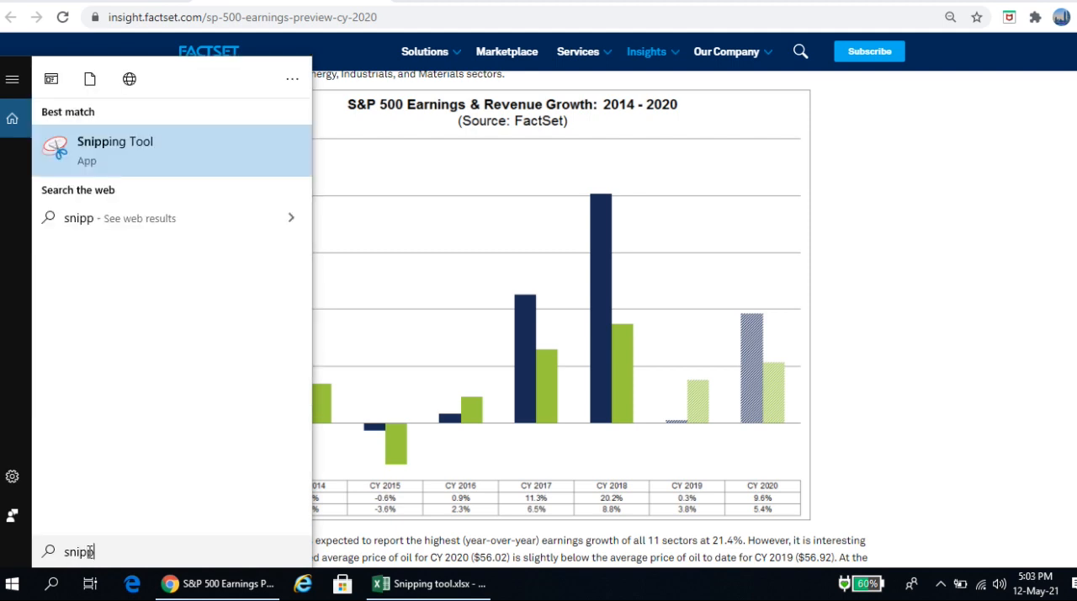
type("ing")
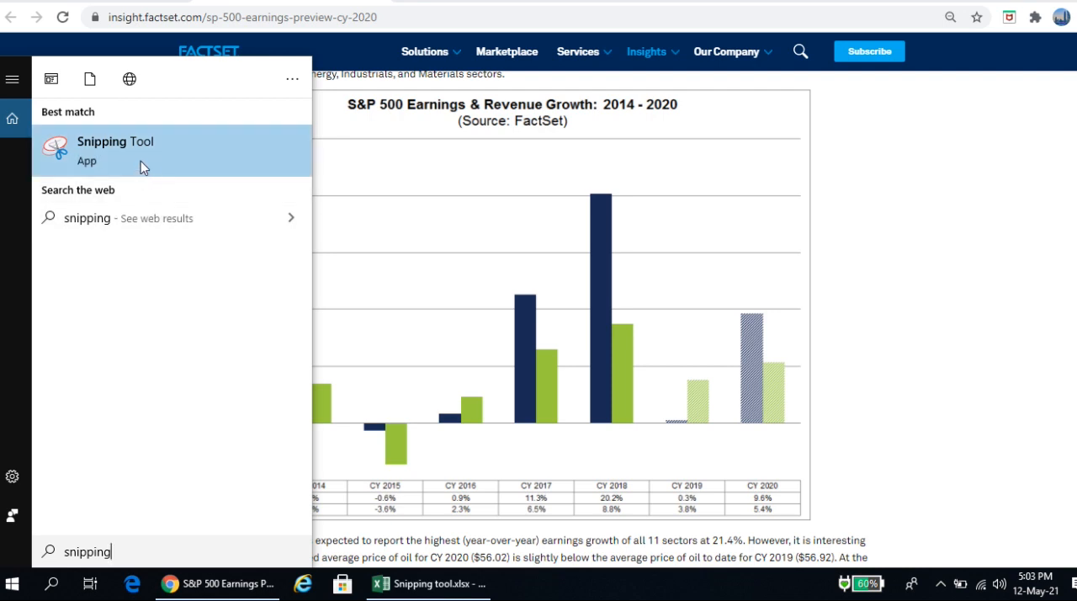
mouse_move(124, 165)
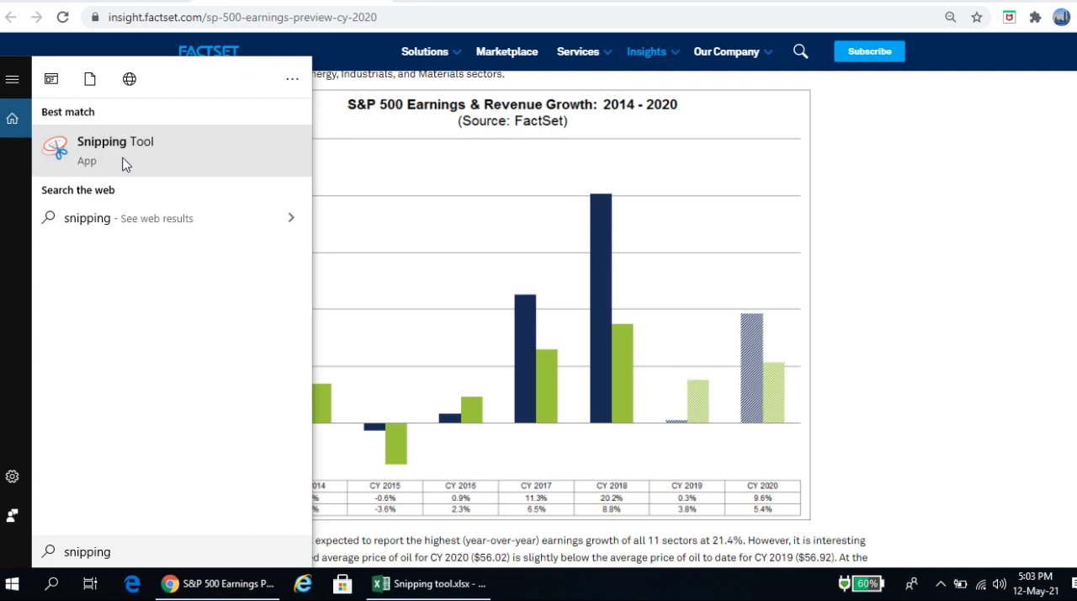
left_click(115, 150)
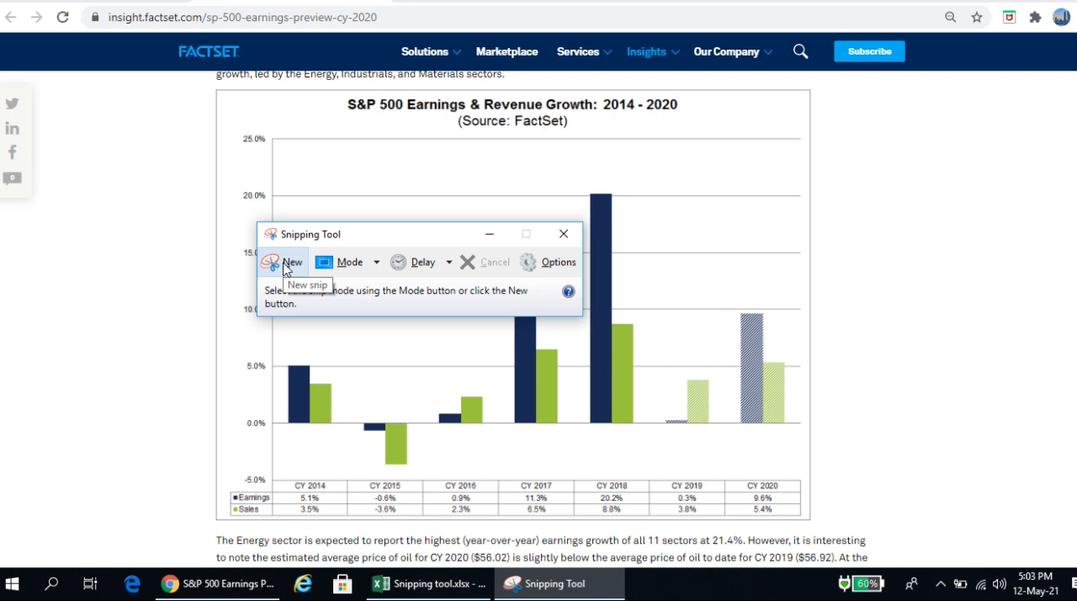
Capture a new rectangular snip around the S&P 500 Earnings & Revenue Growth chart
left_click(290, 262)
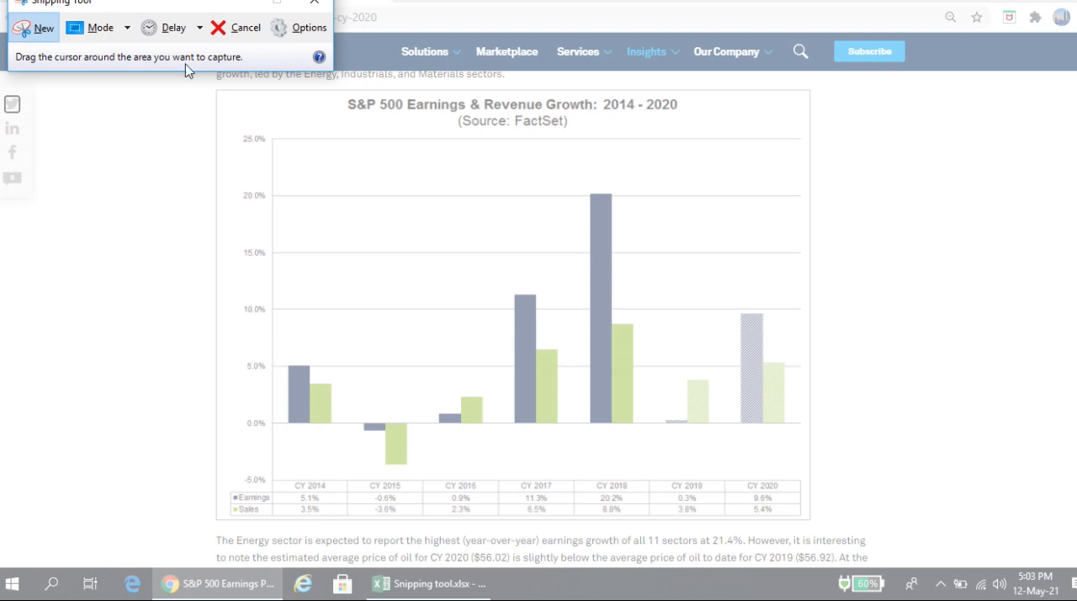
mouse_move(212, 86)
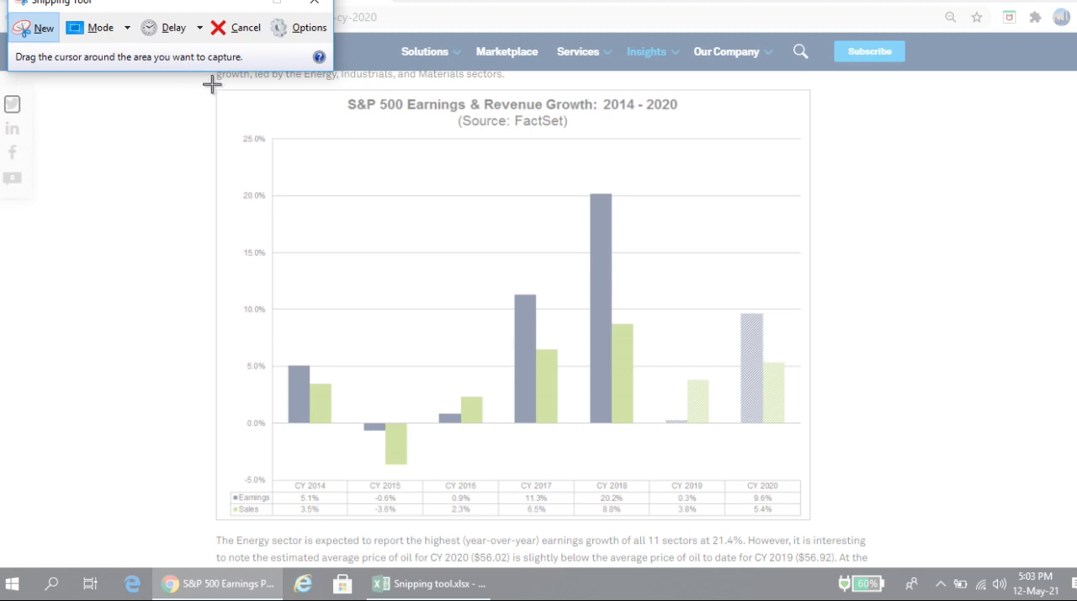
left_click_drag(213, 81, 397, 172)
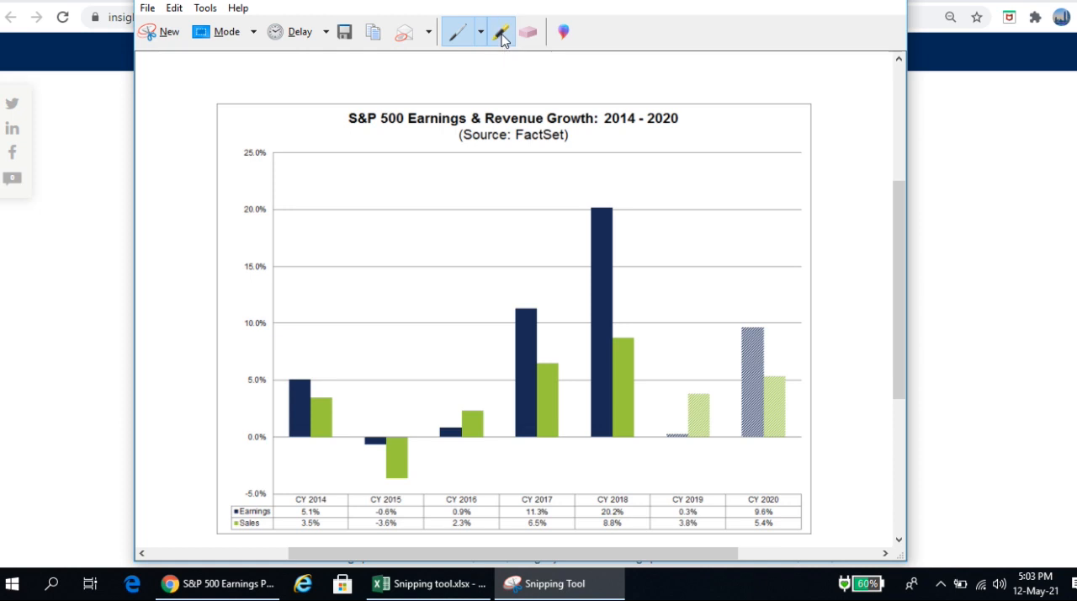
Erase the stray mark and highlight the CY 2019 values 0.3% and 3.8% in yellow
left_click(501, 32)
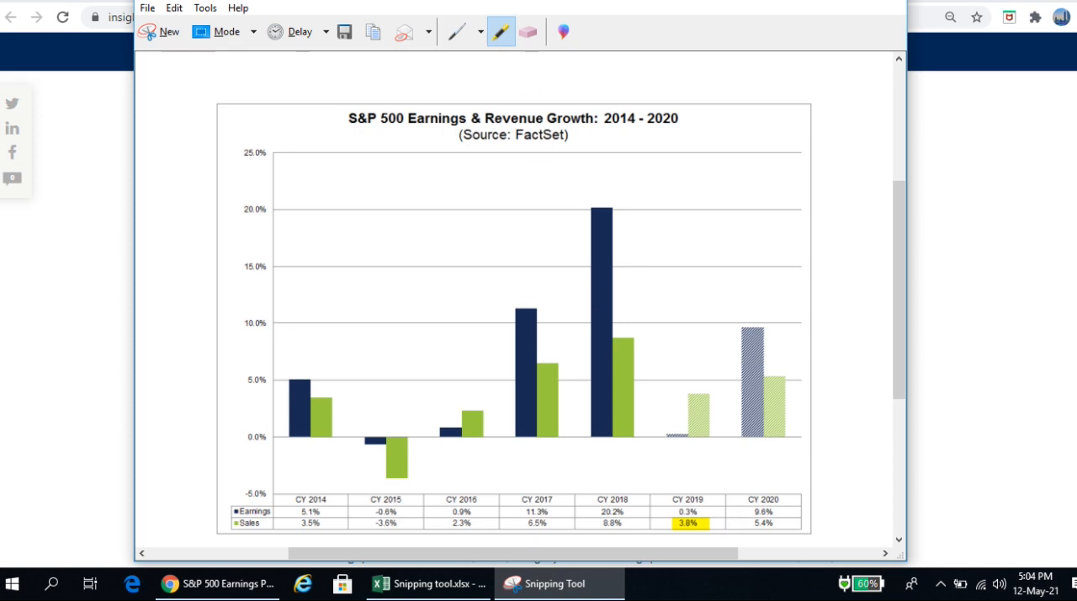
mouse_move(529, 32)
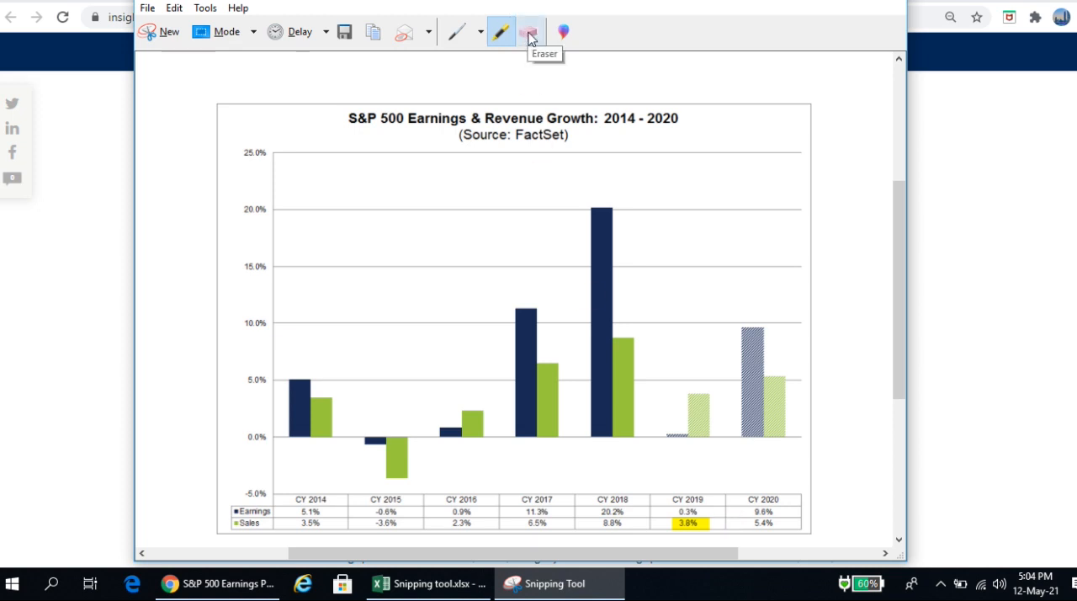
left_click(529, 32)
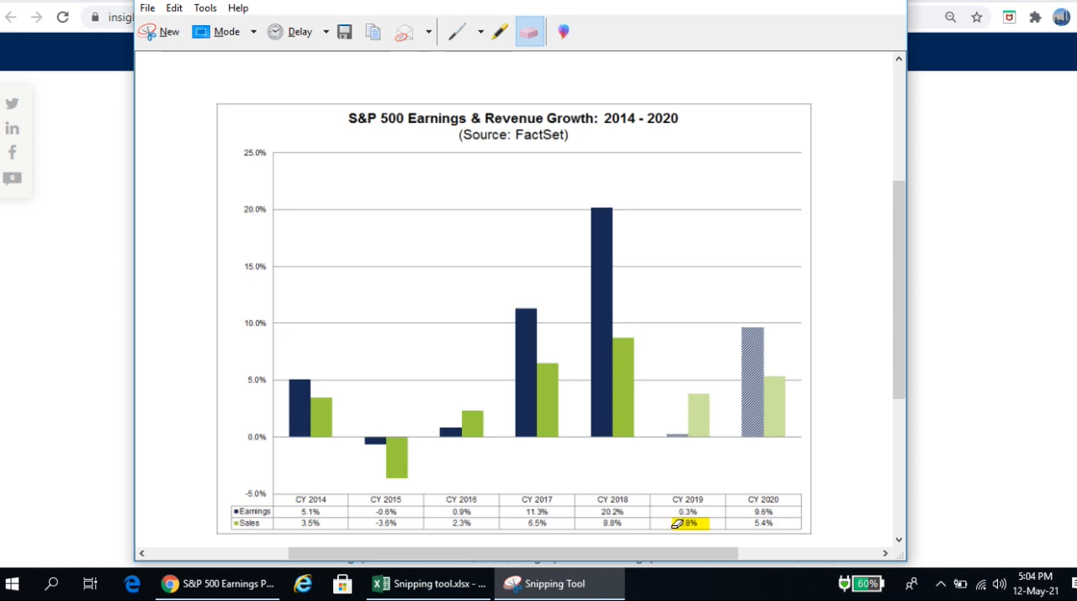
left_click(498, 32)
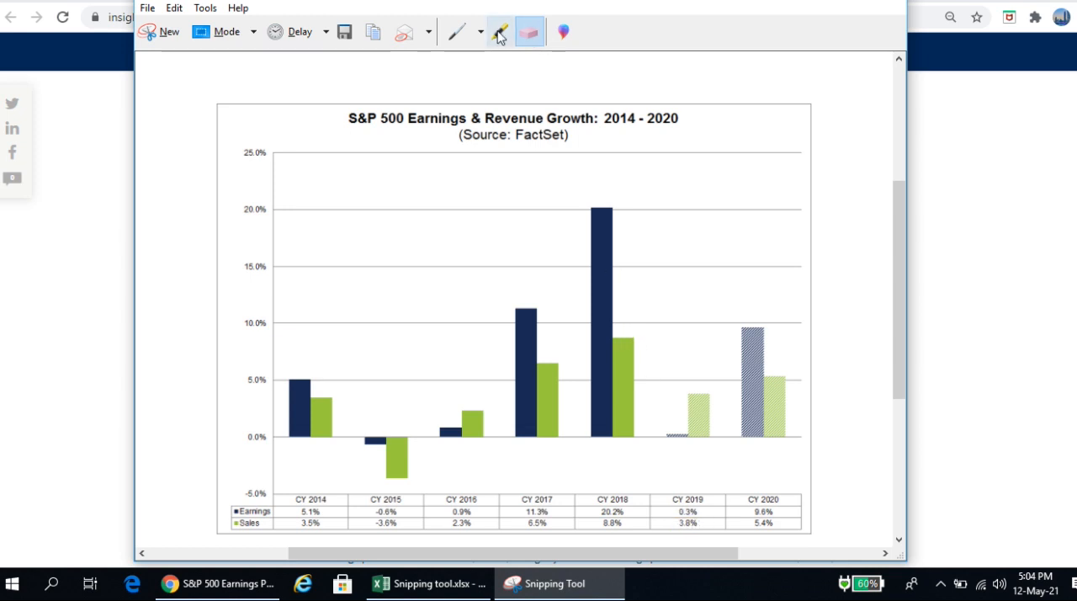
left_click(502, 32)
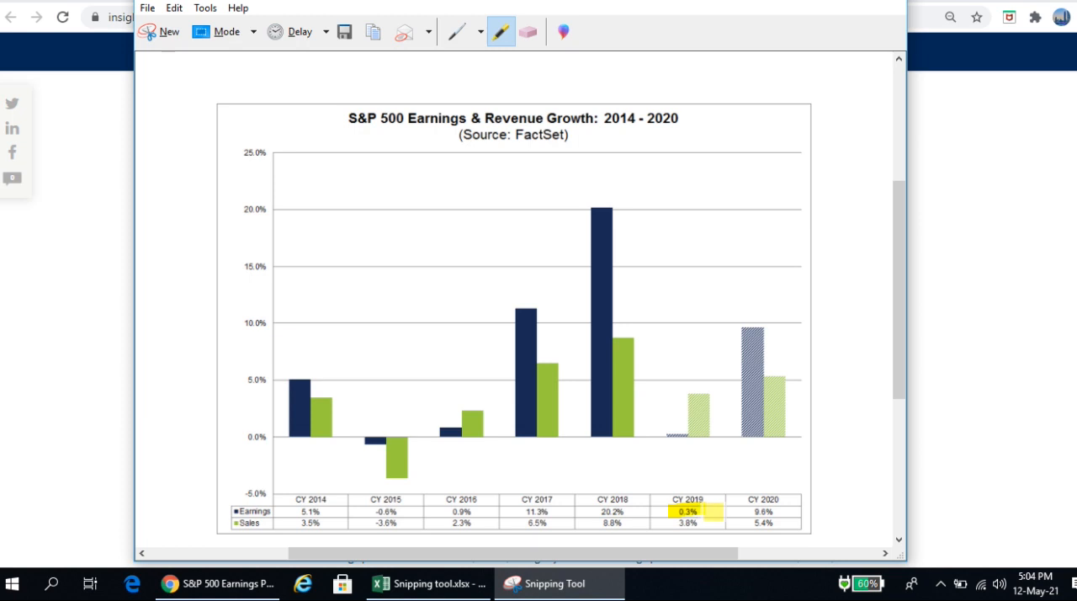
left_click_drag(673, 522, 703, 522)
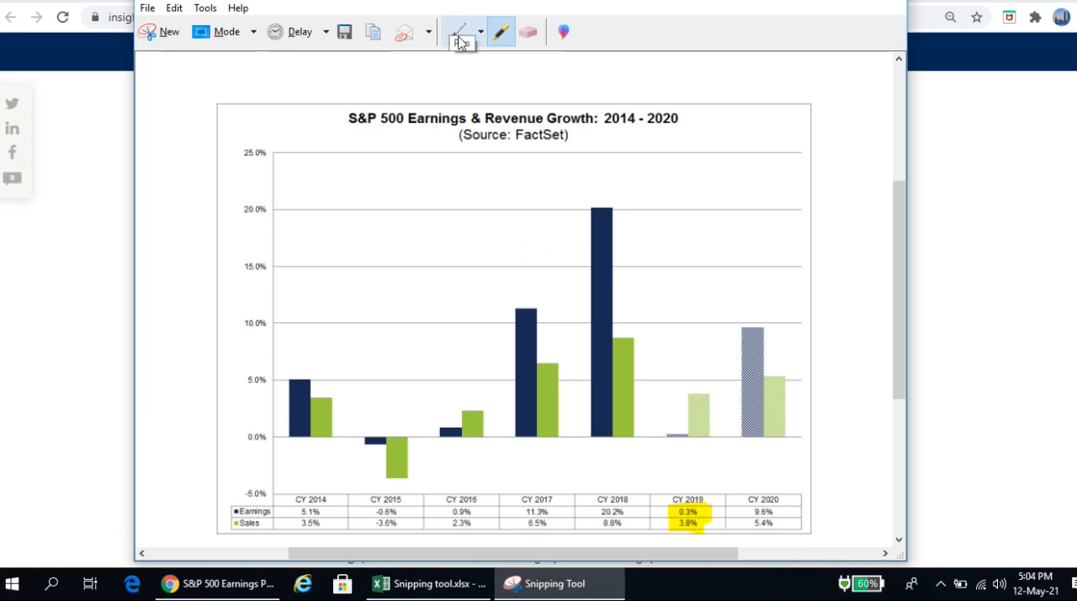
With the Red Pen, circle the CY 2020 values and draw a question mark beside them
left_click(481, 32)
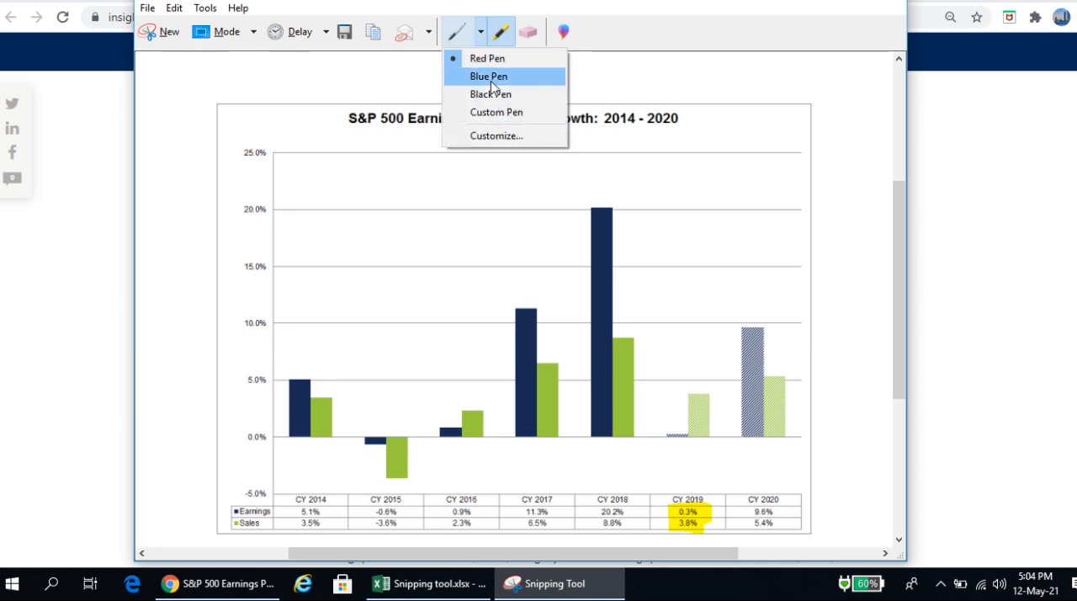
left_click(488, 76)
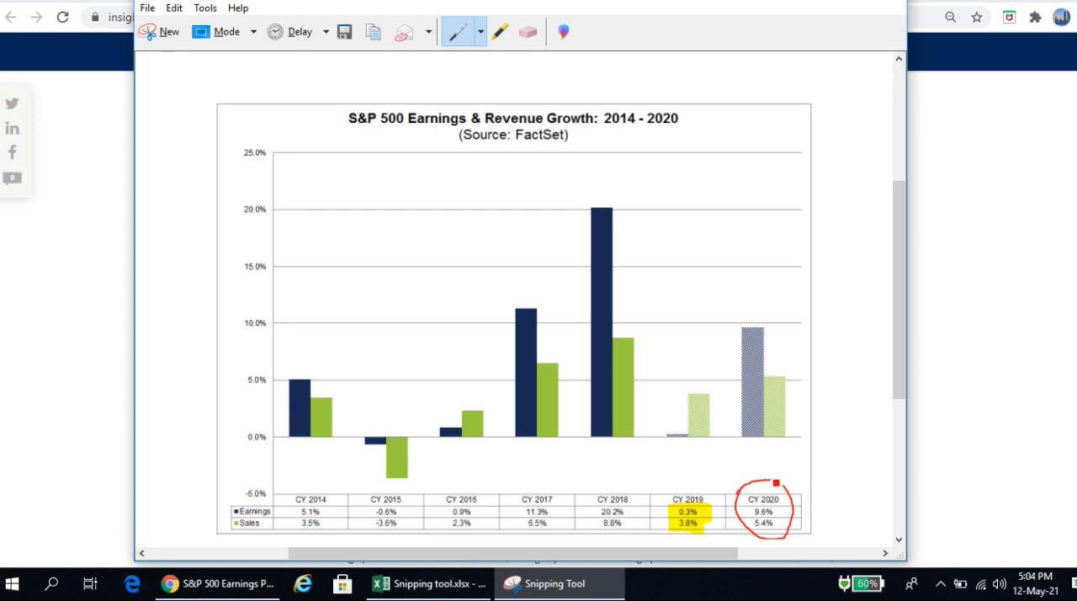
left_click_drag(774, 485, 845, 408)
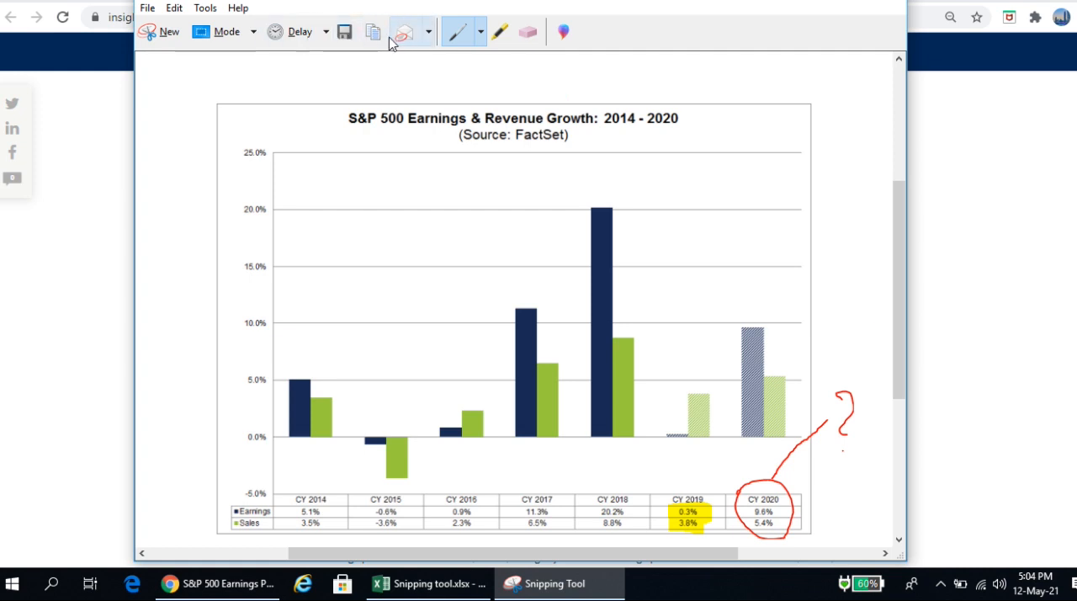
mouse_move(404, 32)
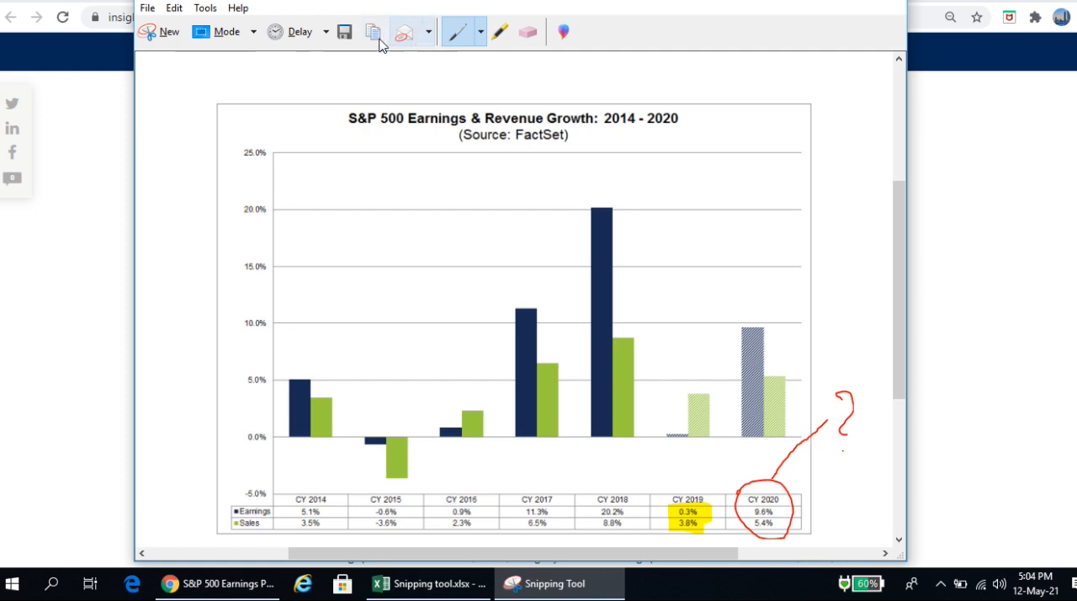
mouse_move(373, 32)
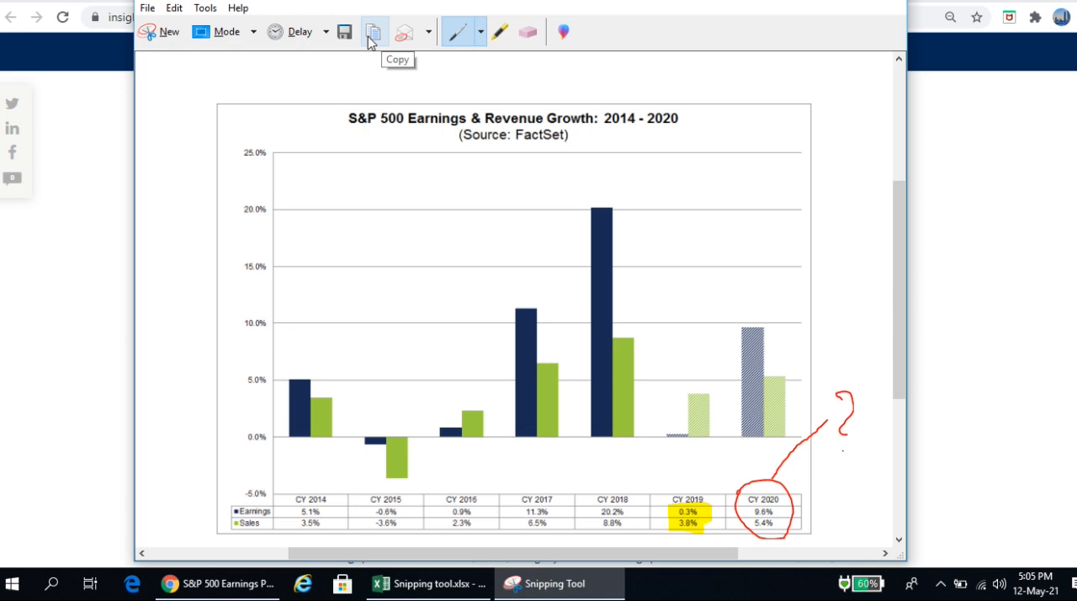
Copy the annotated snip and bring up Paste Special at cell B5 in Excel
left_click(373, 32)
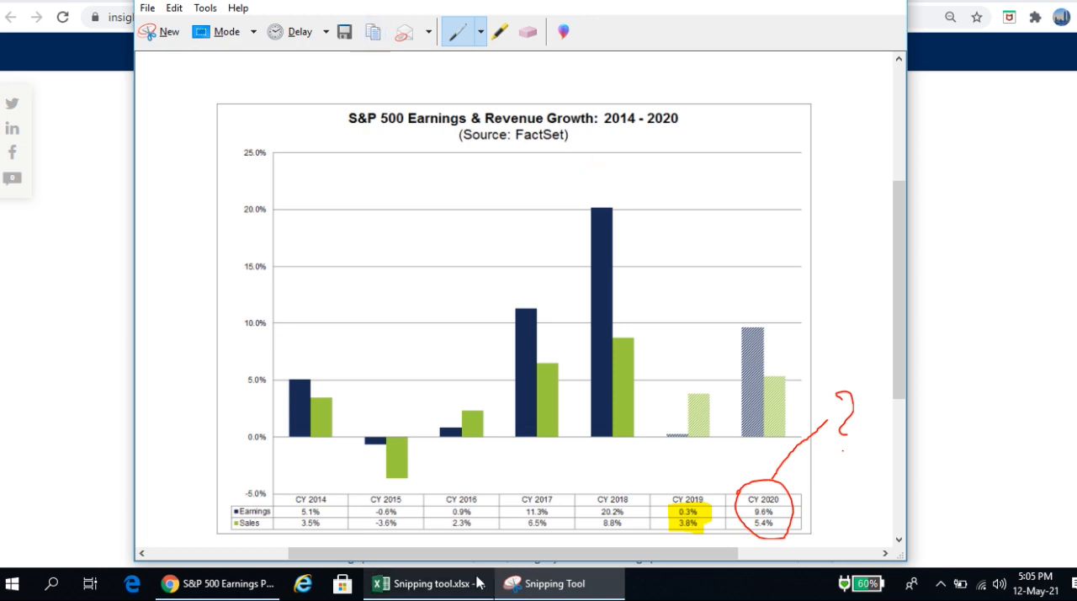
left_click(427, 583)
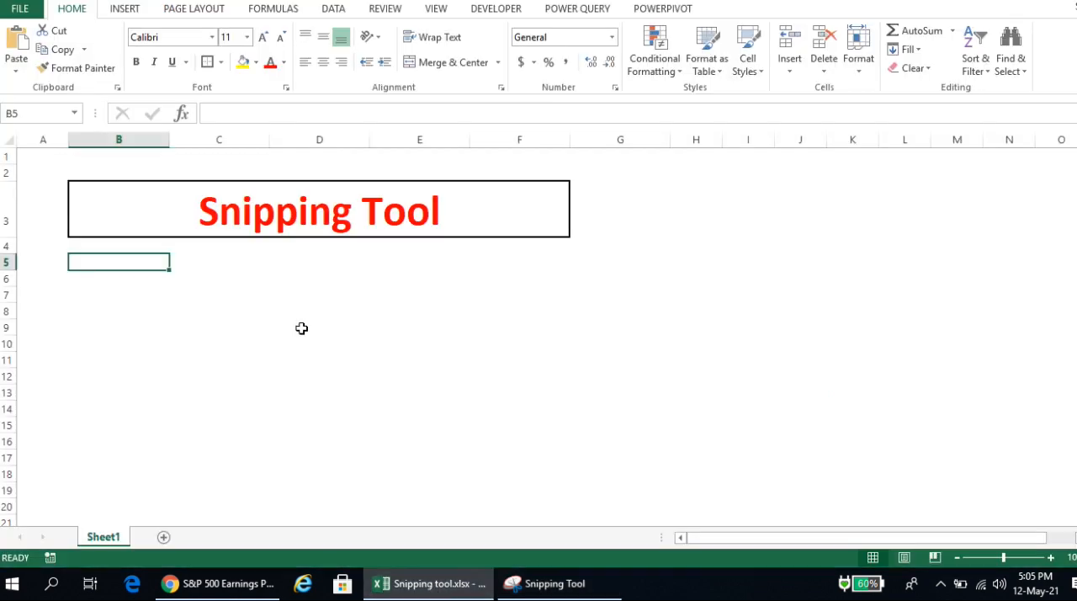
mouse_move(179, 285)
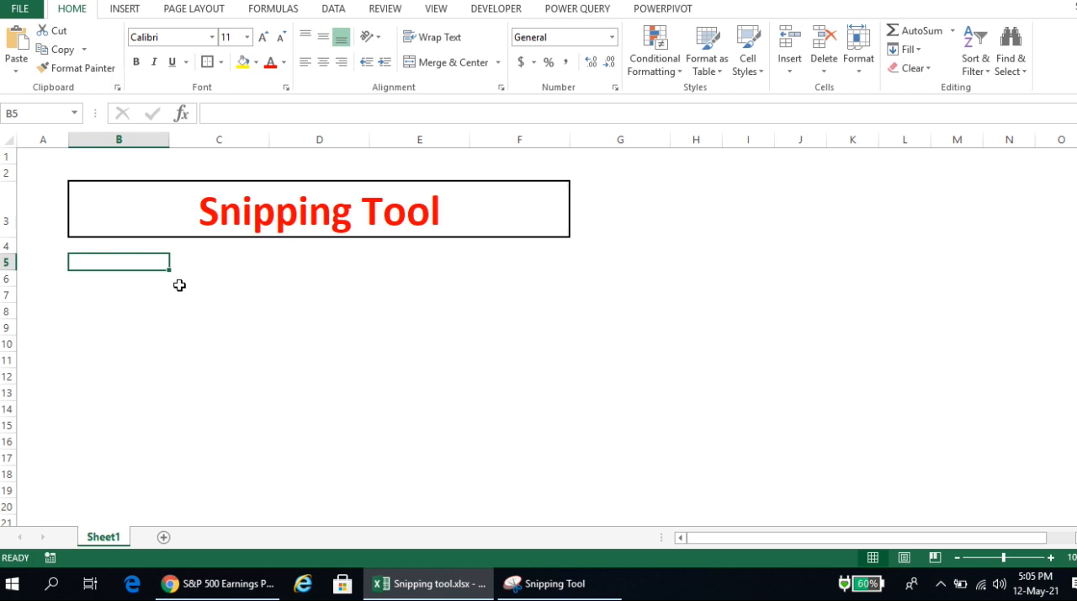
mouse_move(189, 265)
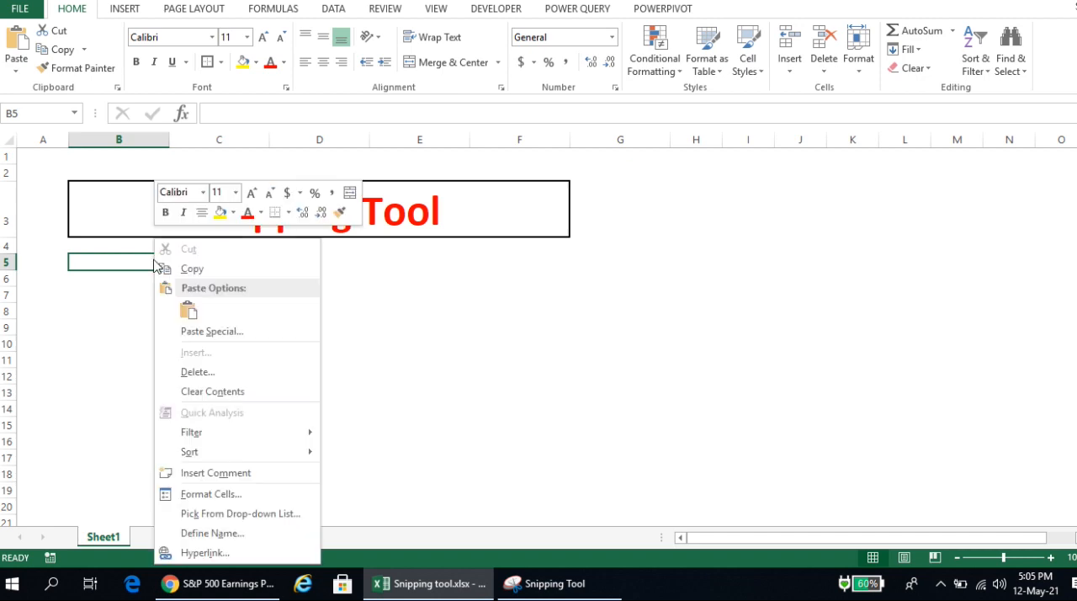
mouse_move(212, 331)
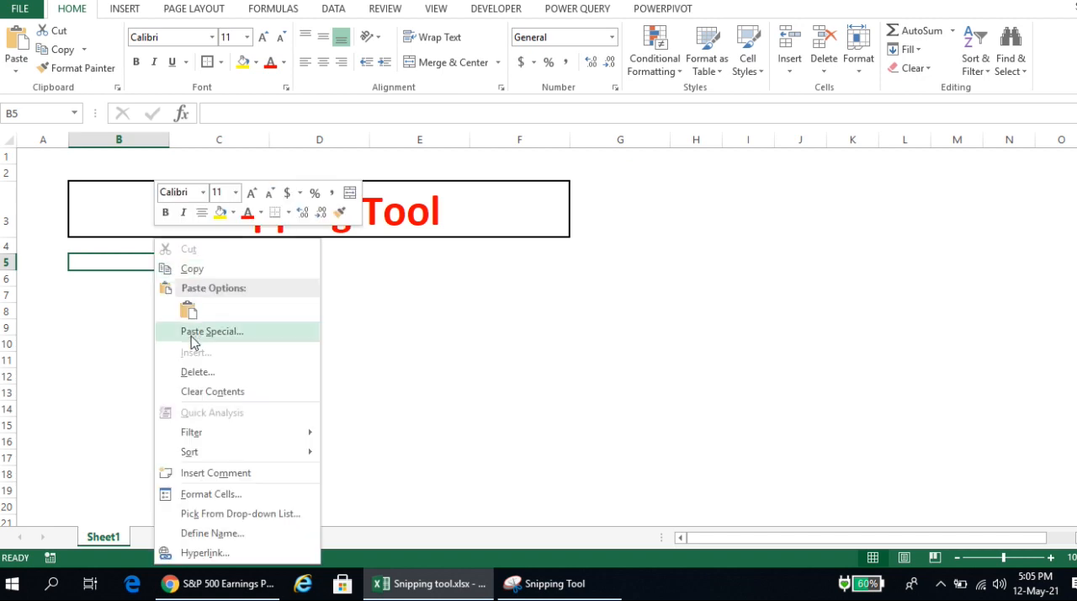
left_click(212, 331)
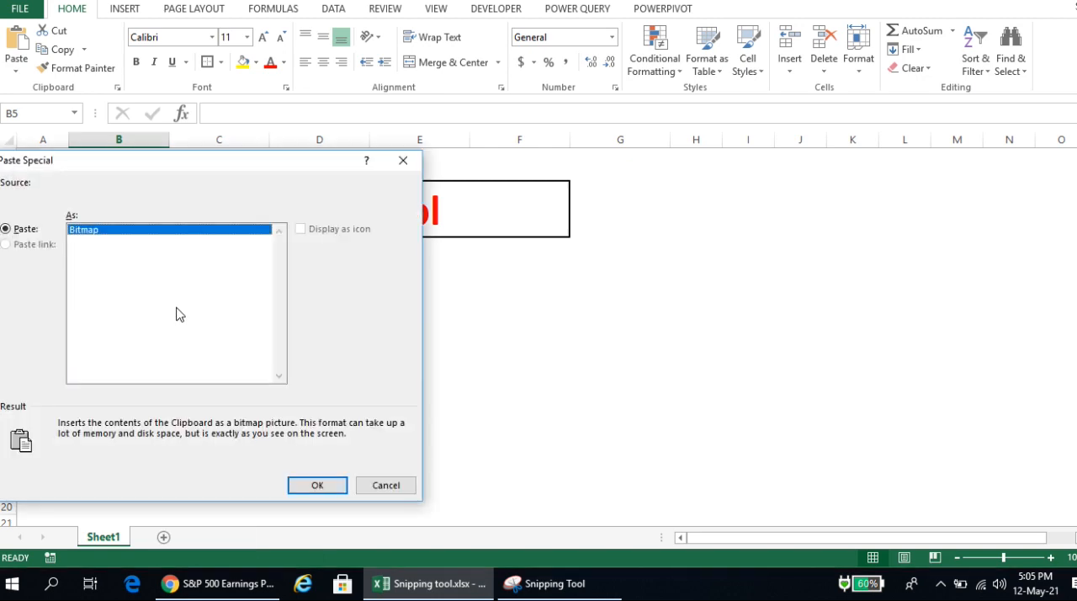
mouse_move(385, 485)
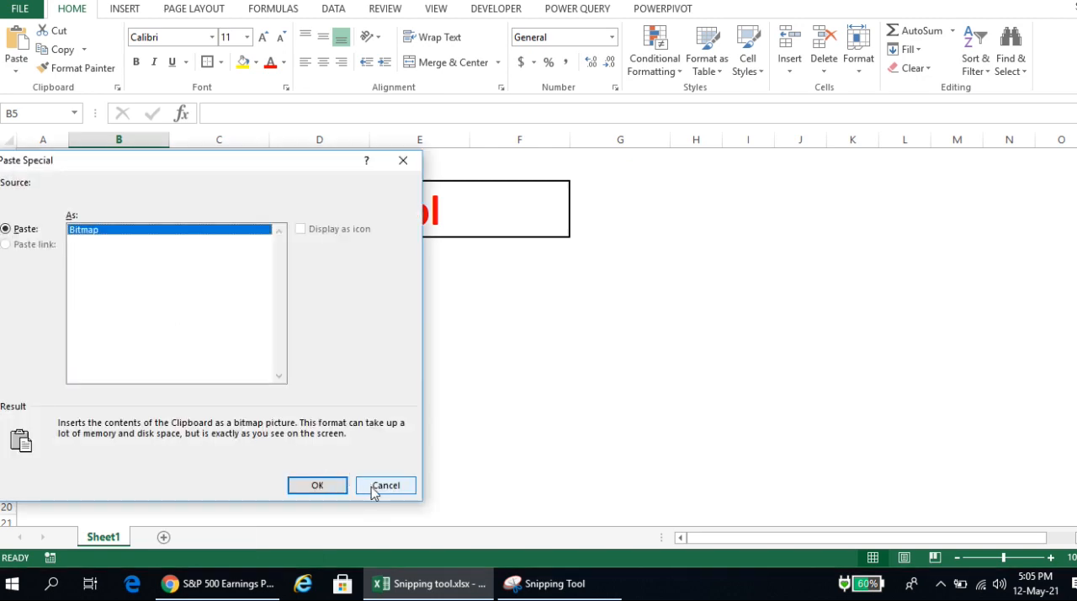
Dismiss Paste Special, paste the snip as a picture with Ctrl+V, and deselect it
left_click(317, 484)
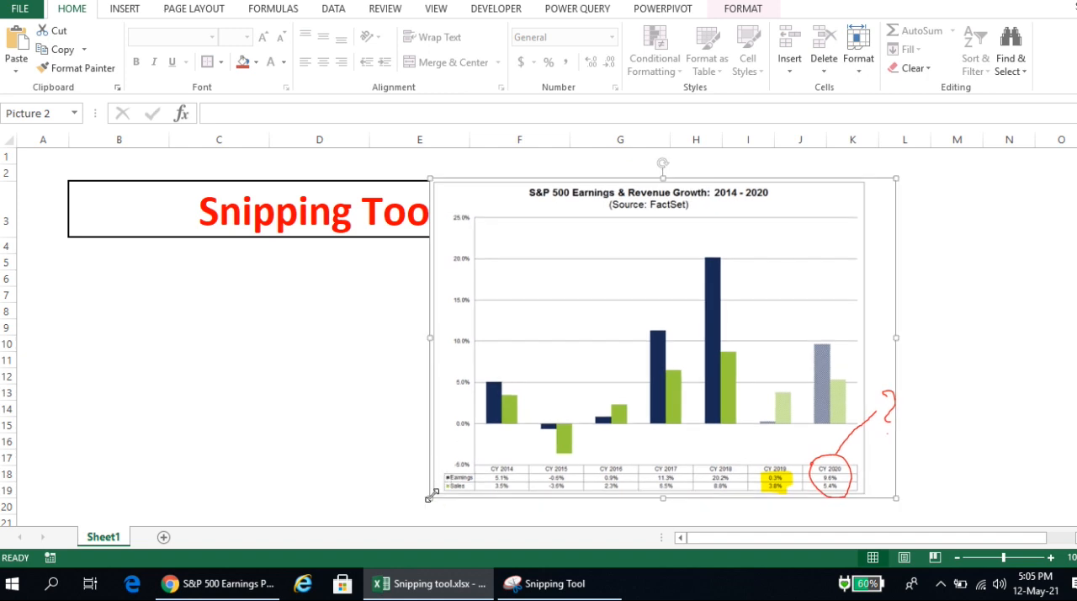
left_click(320, 312)
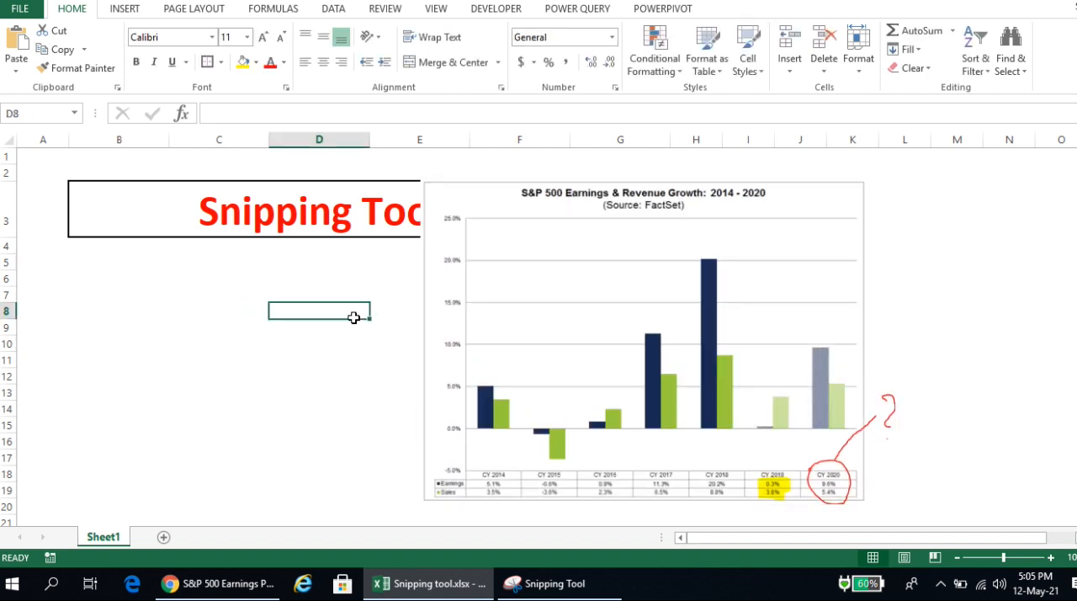